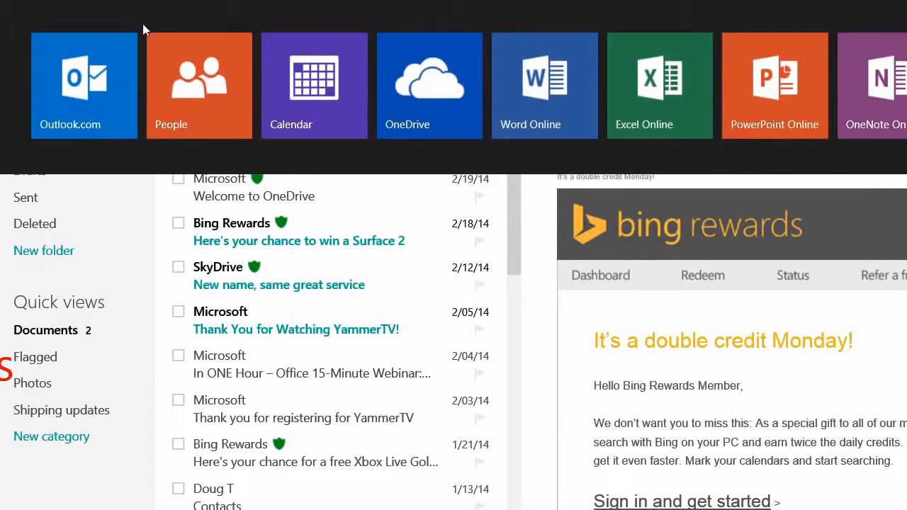
mouse_move(414, 85)
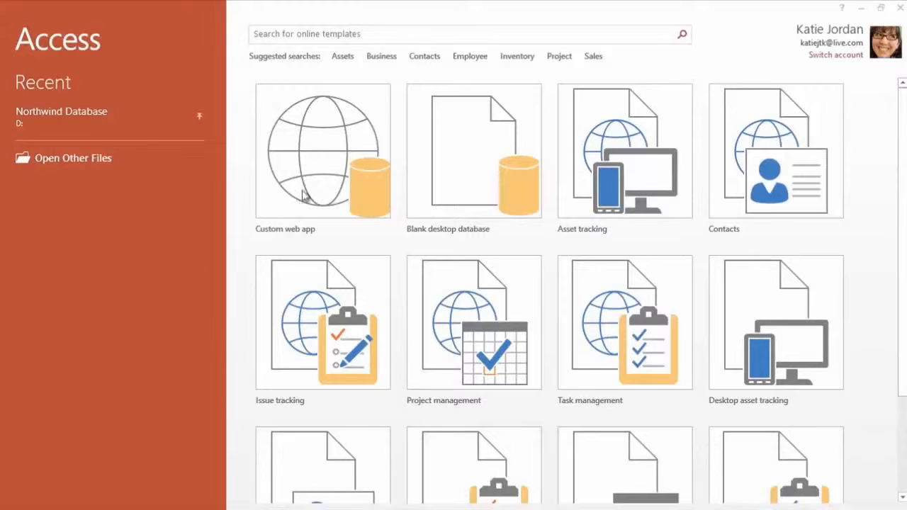
Create a custom web app named 'My Order Tracking App' in Personal Apps.
left_click(323, 151)
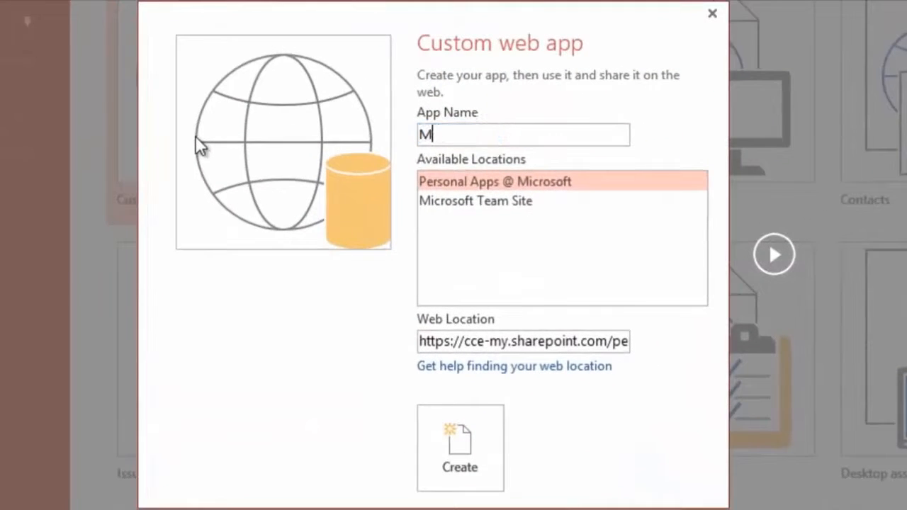
type("y Order Tracking A")
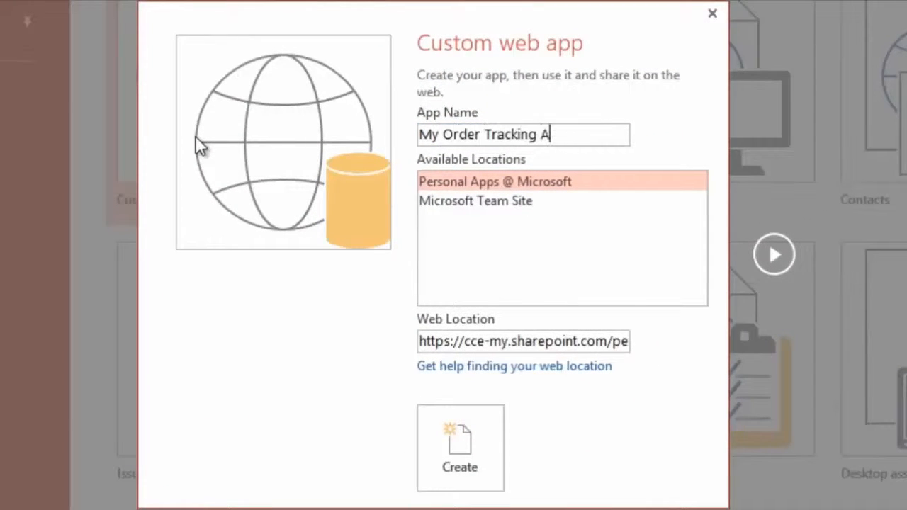
left_click(459, 448)
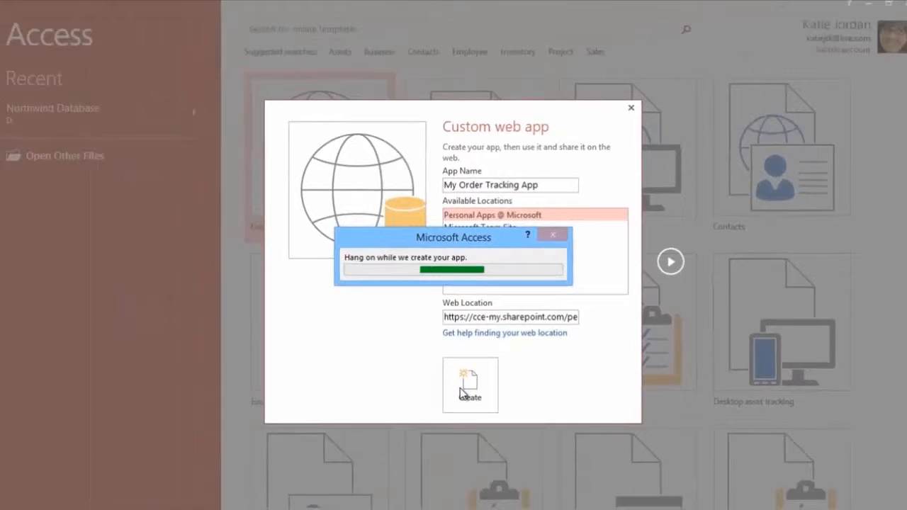